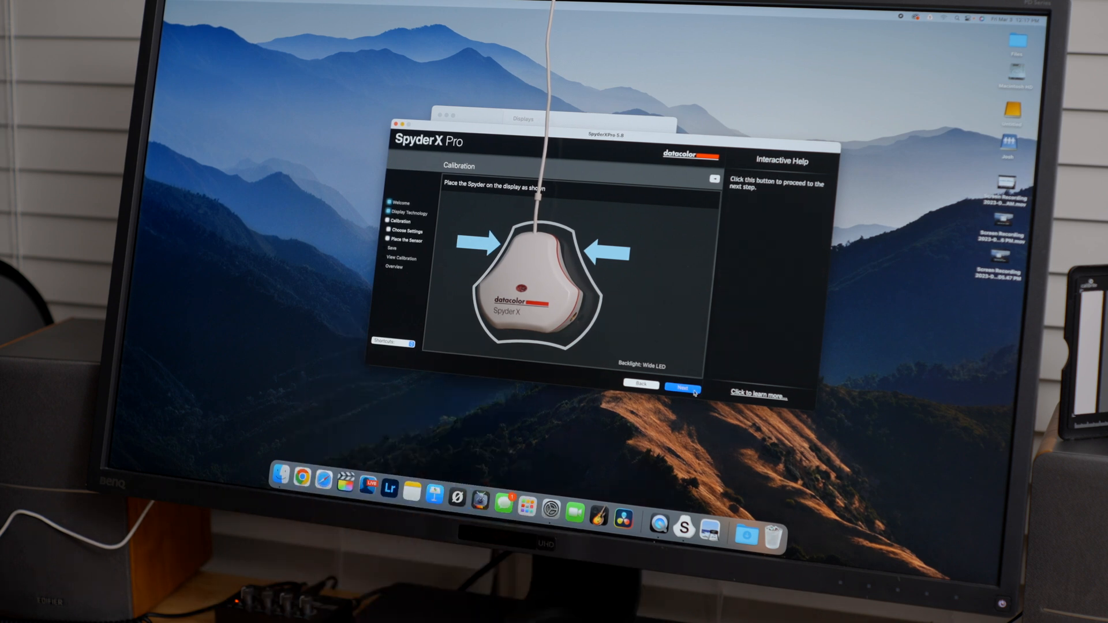
# Step: Start the SpyderX measurement and reach the brightness match to the 120 cd/m² target
pyautogui.click(683, 387)
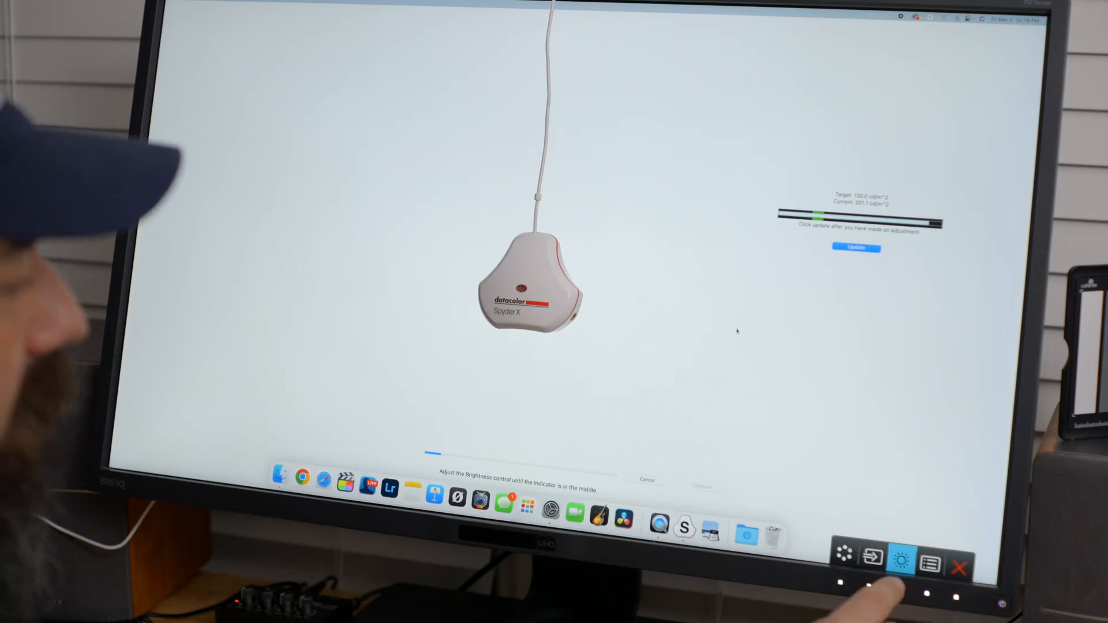
# Step: Accept the brightness adjustment and let the colour patches run until measuring completes
pyautogui.click(897, 558)
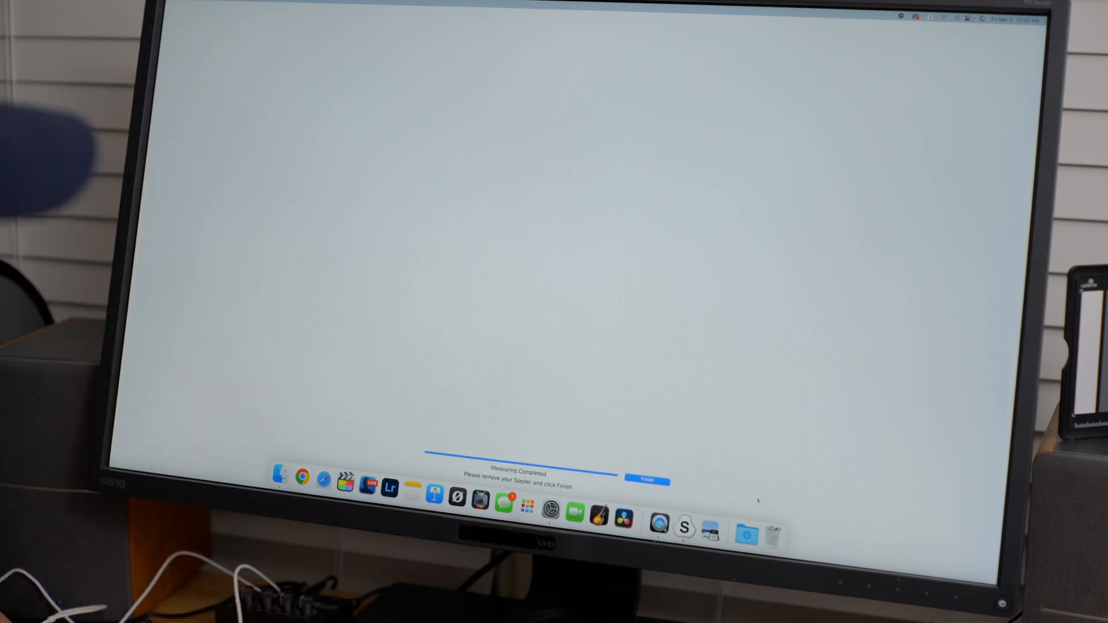
pyautogui.click(648, 478)
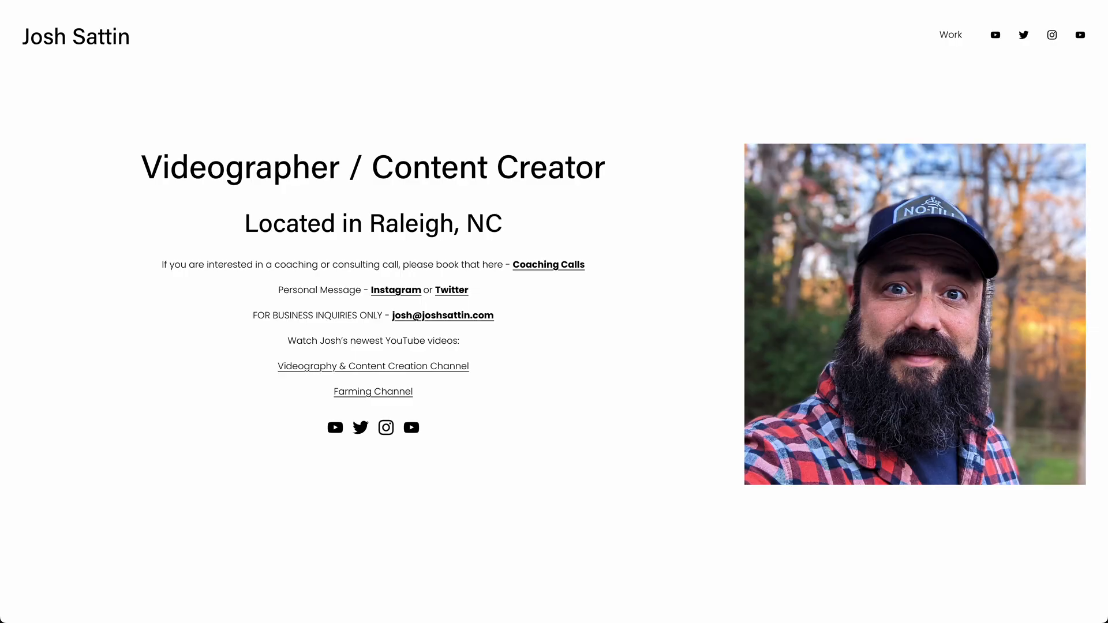
pyautogui.moveTo(954, 37)
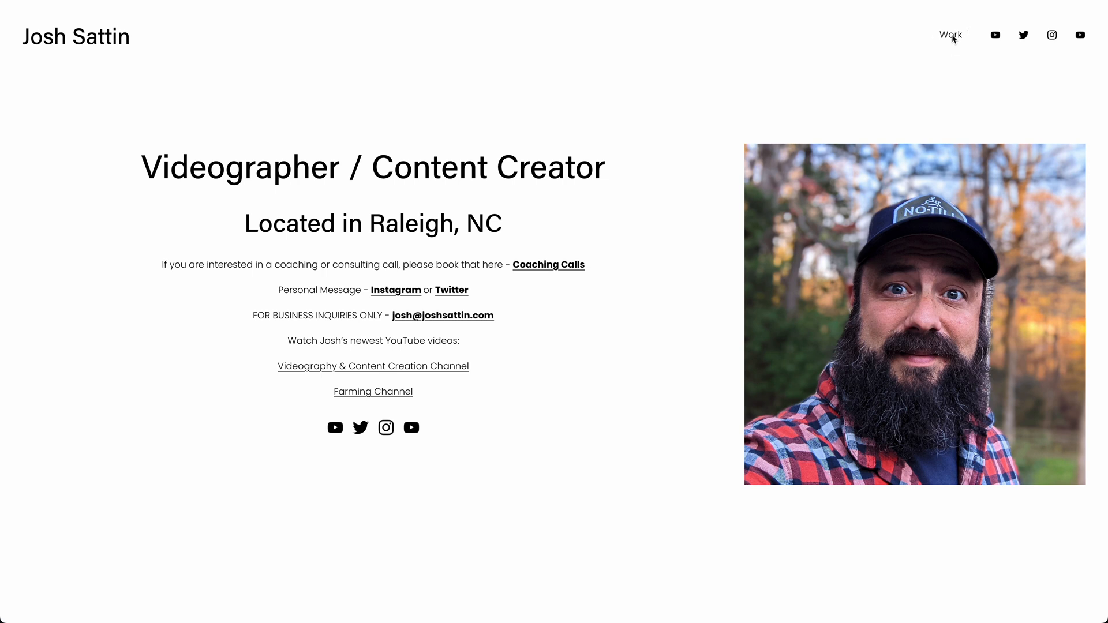
# Step: Open the portfolio's Work section and scroll through the Photography templates
pyautogui.click(950, 34)
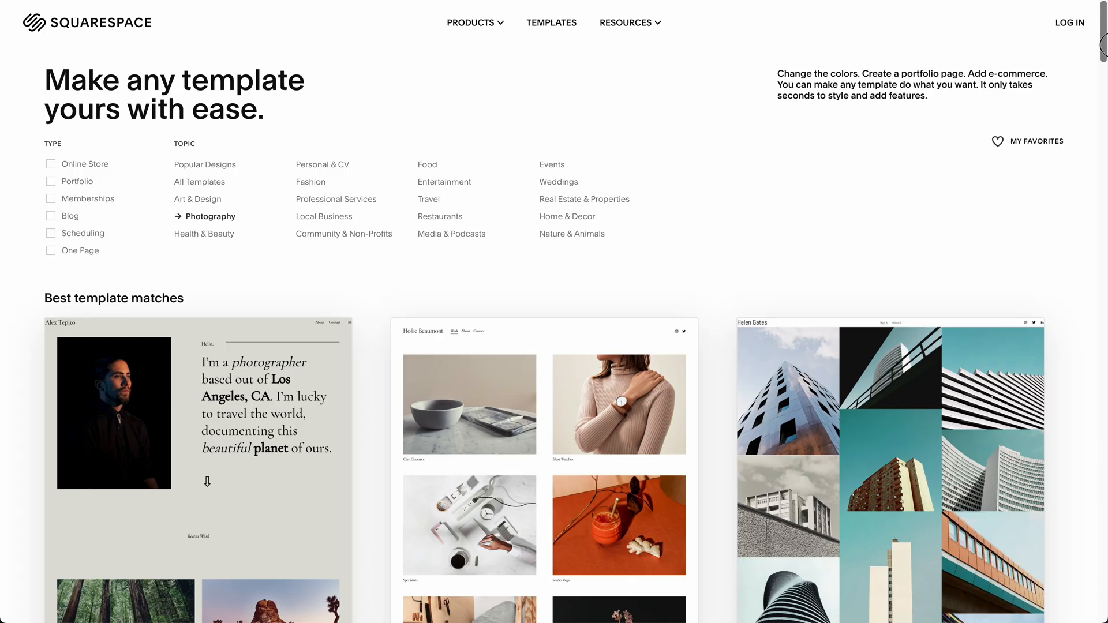
pyautogui.scroll(-3)
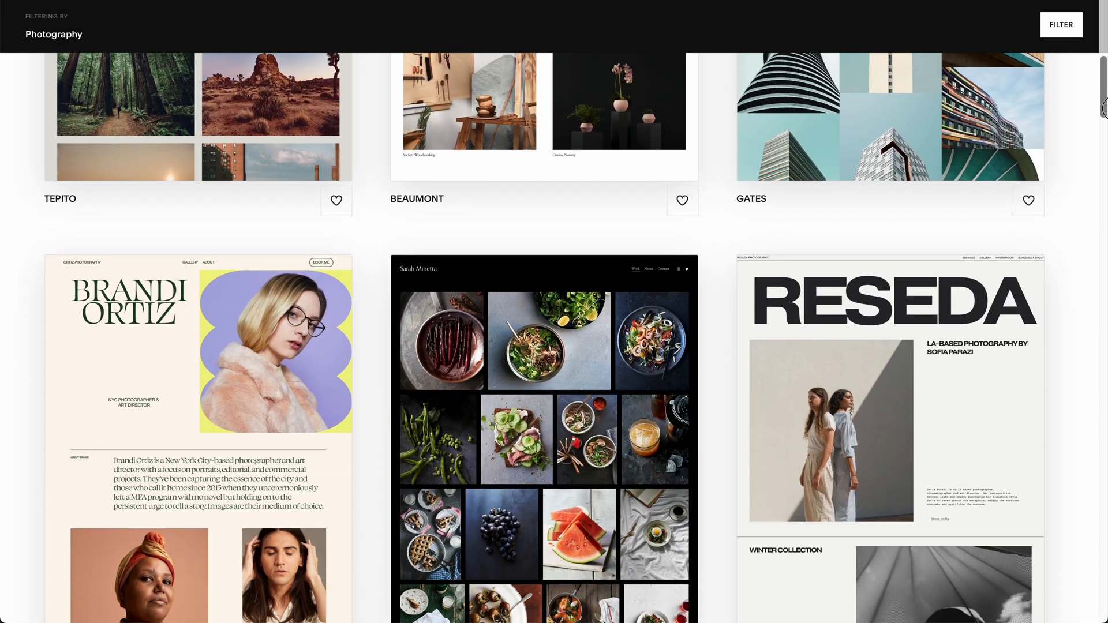
pyautogui.scroll(-3)
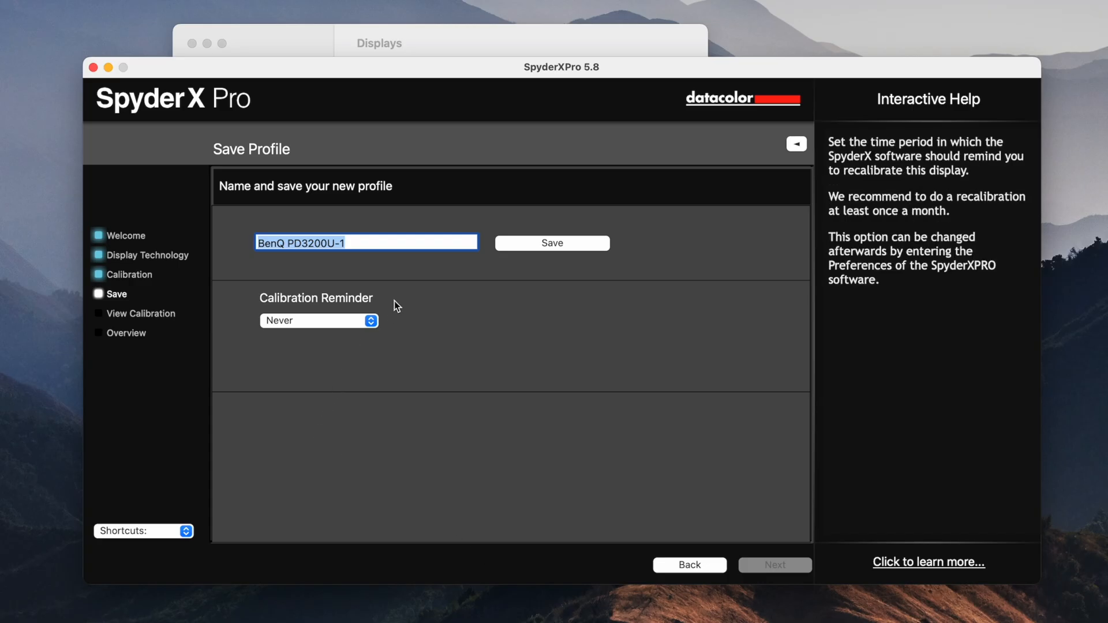
# Step: Save the profile as 'BenQ PD3200U - Spyder Mar 2023' and proceed to the preview
pyautogui.click(363, 243)
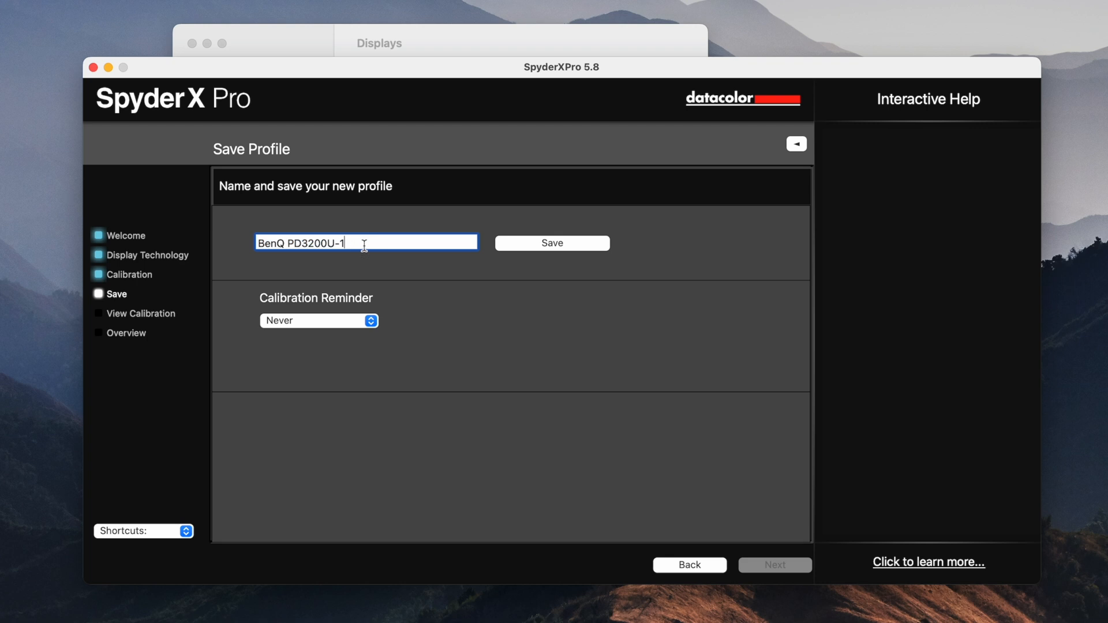
pyautogui.press('Backspace')
pyautogui.write(' Spyder')
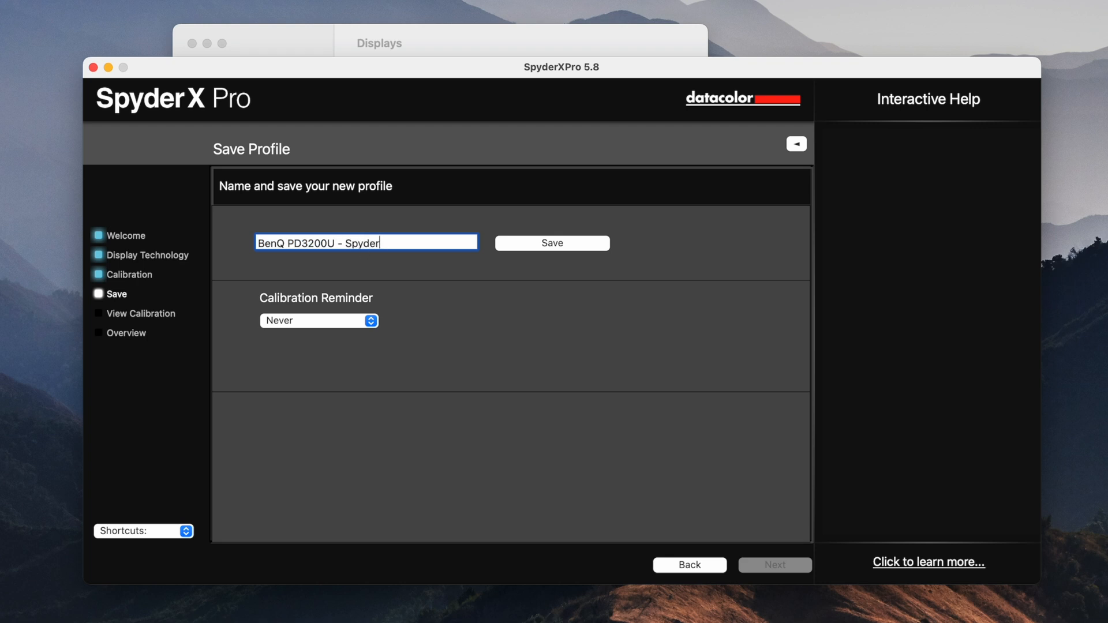
pyautogui.write('Mar 20')
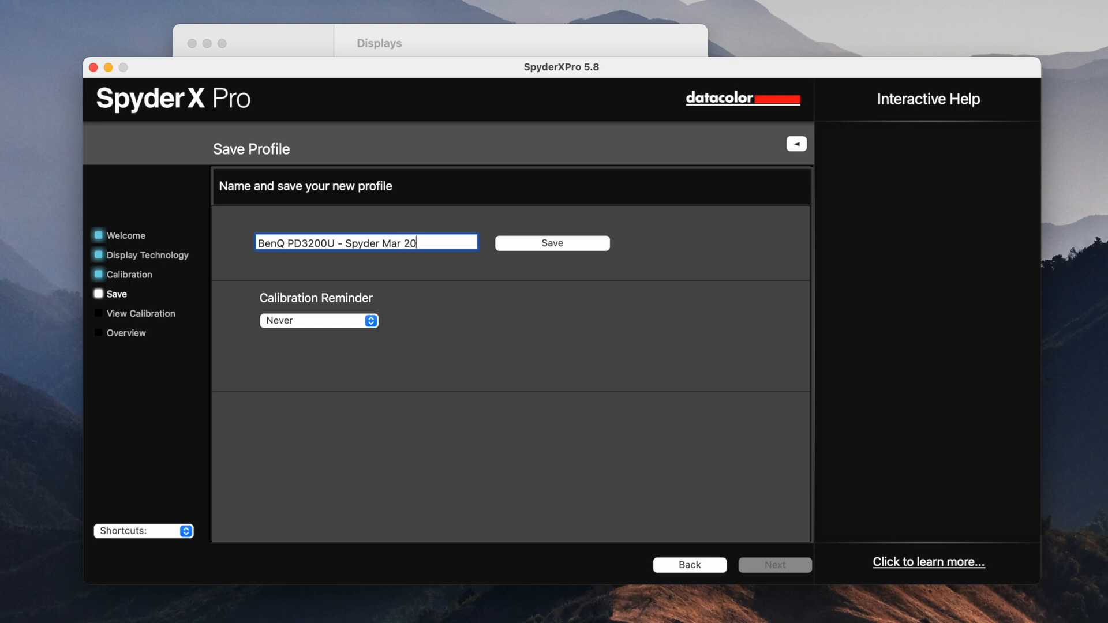
pyautogui.write('23')
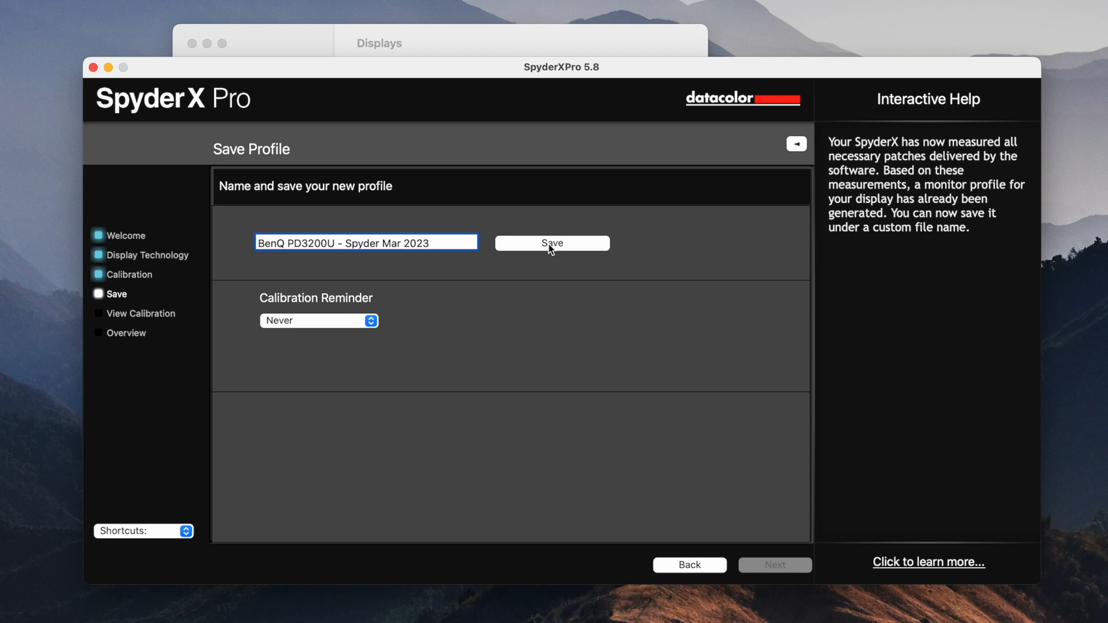
pyautogui.click(551, 243)
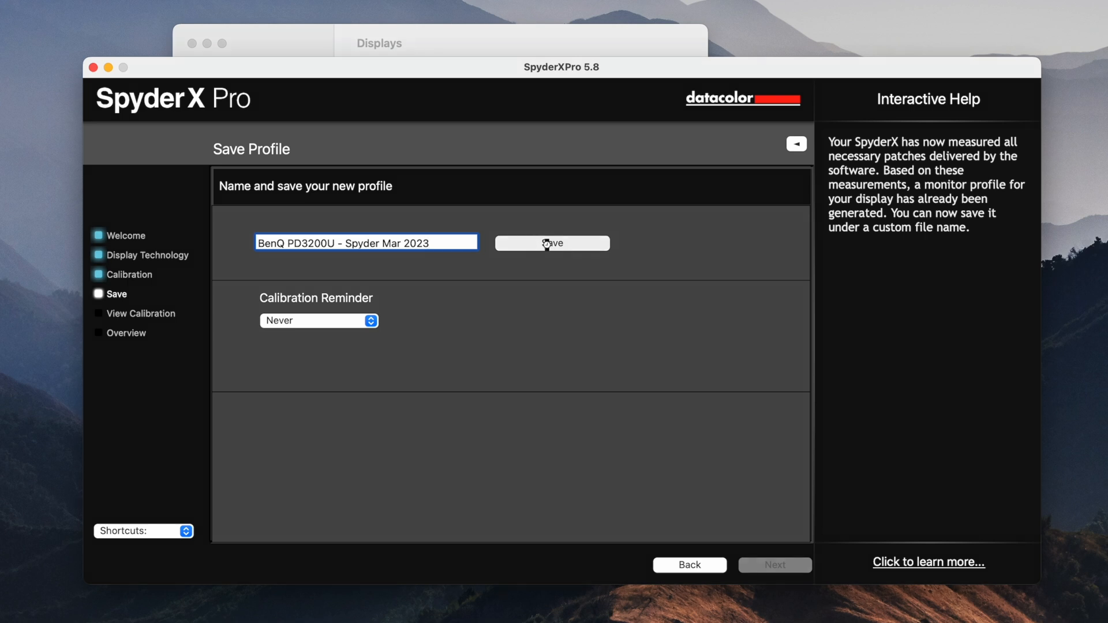
pyautogui.click(552, 243)
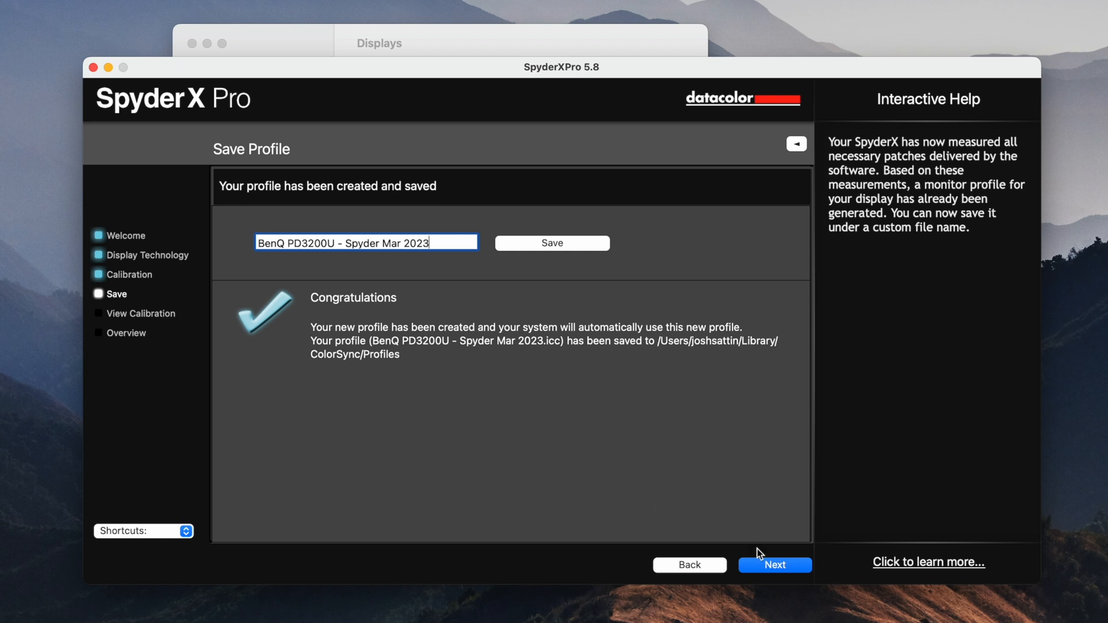
pyautogui.click(774, 565)
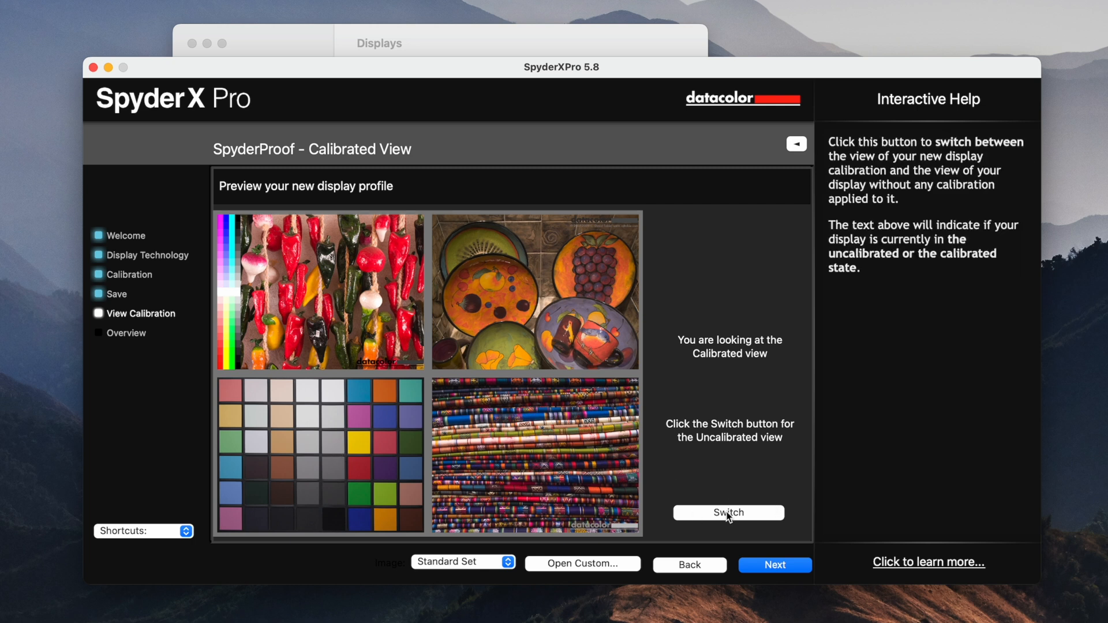
pyautogui.moveTo(771, 490)
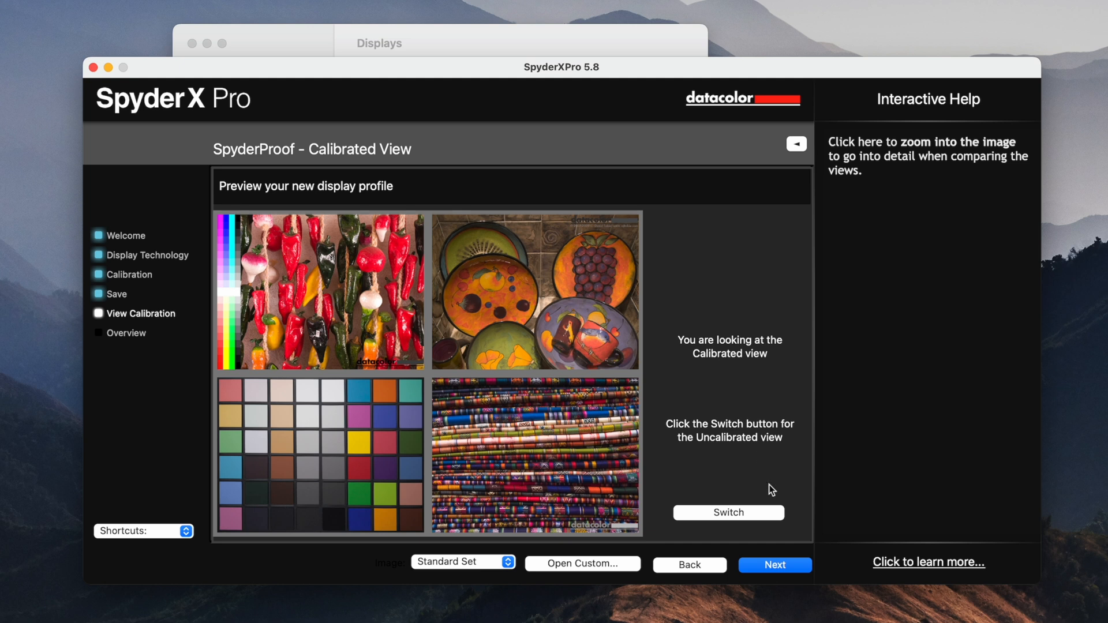
# Step: Toggle calibrated and uncalibrated previews twice, view the gamut overview, then quit SpyderX Pro
pyautogui.click(728, 512)
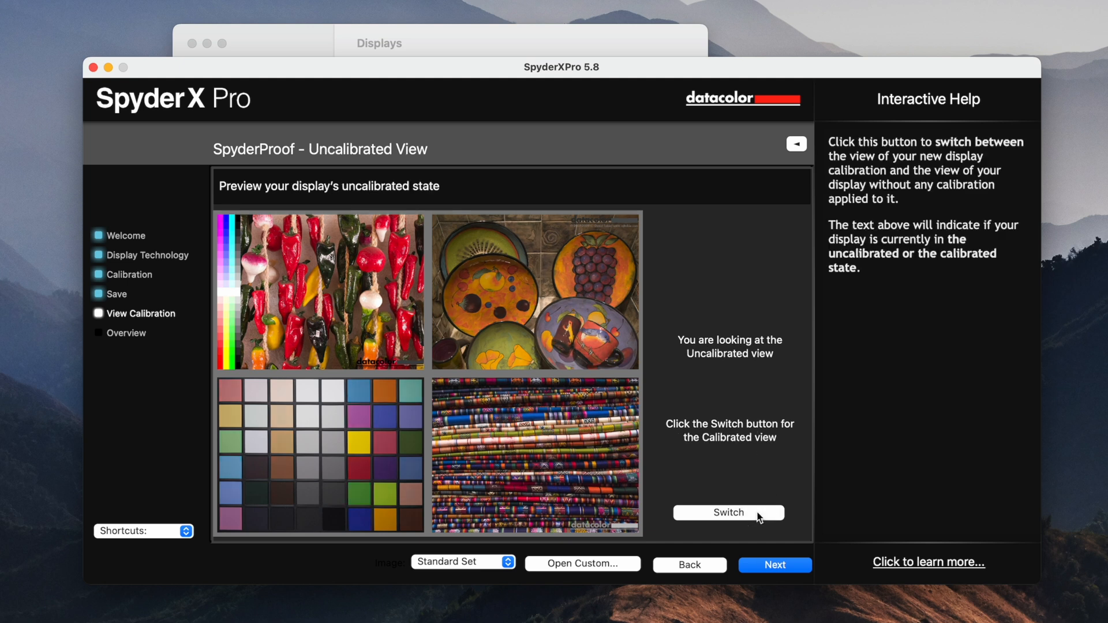
pyautogui.click(729, 513)
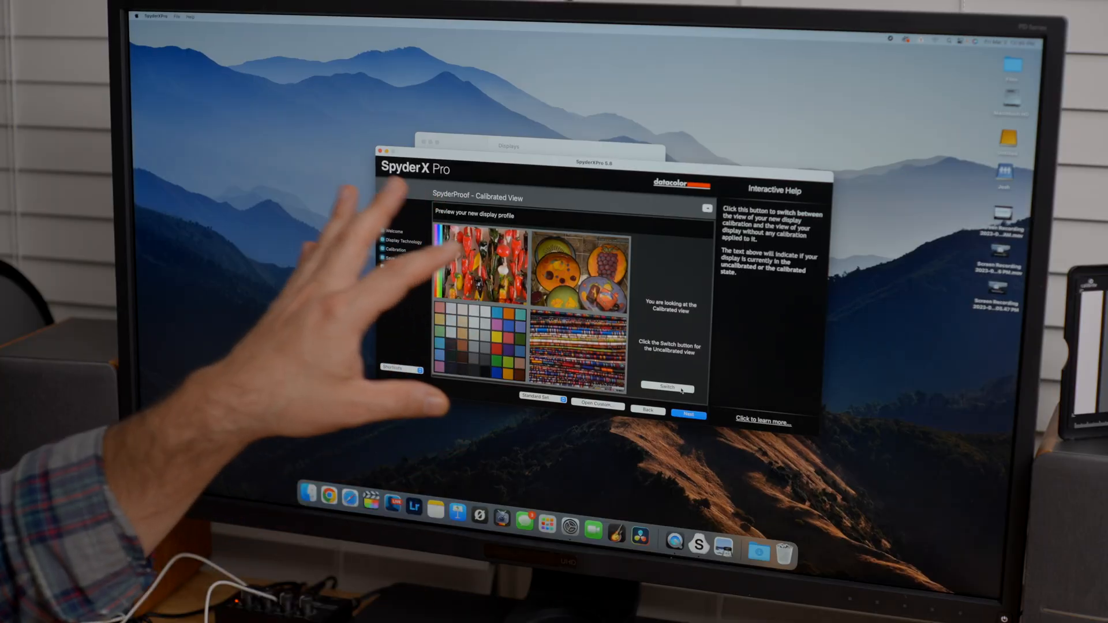
pyautogui.click(668, 388)
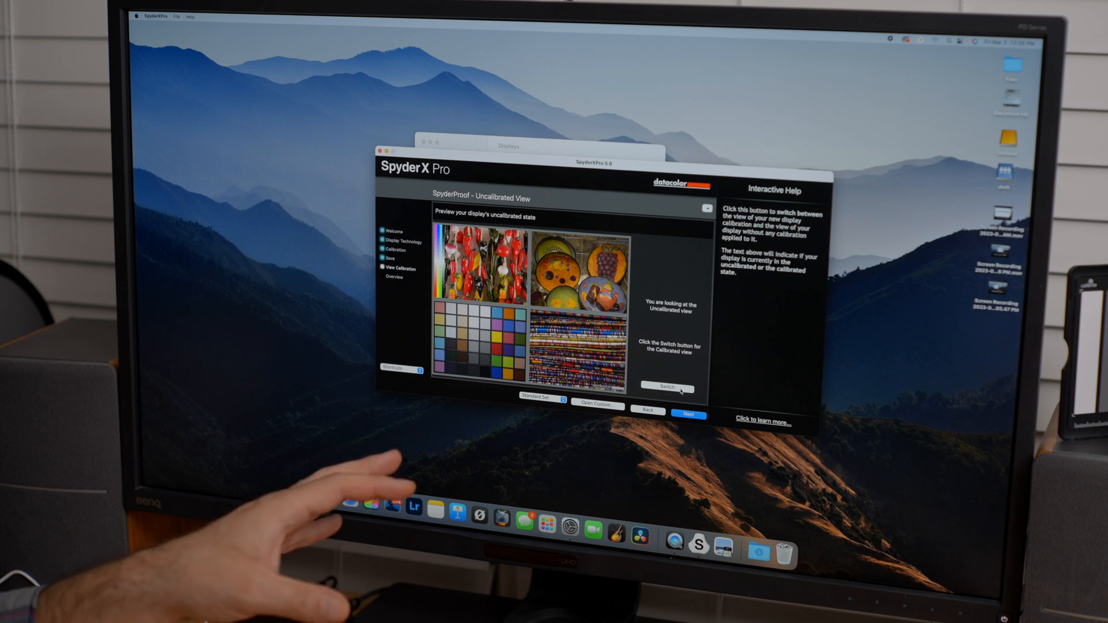
pyautogui.click(667, 389)
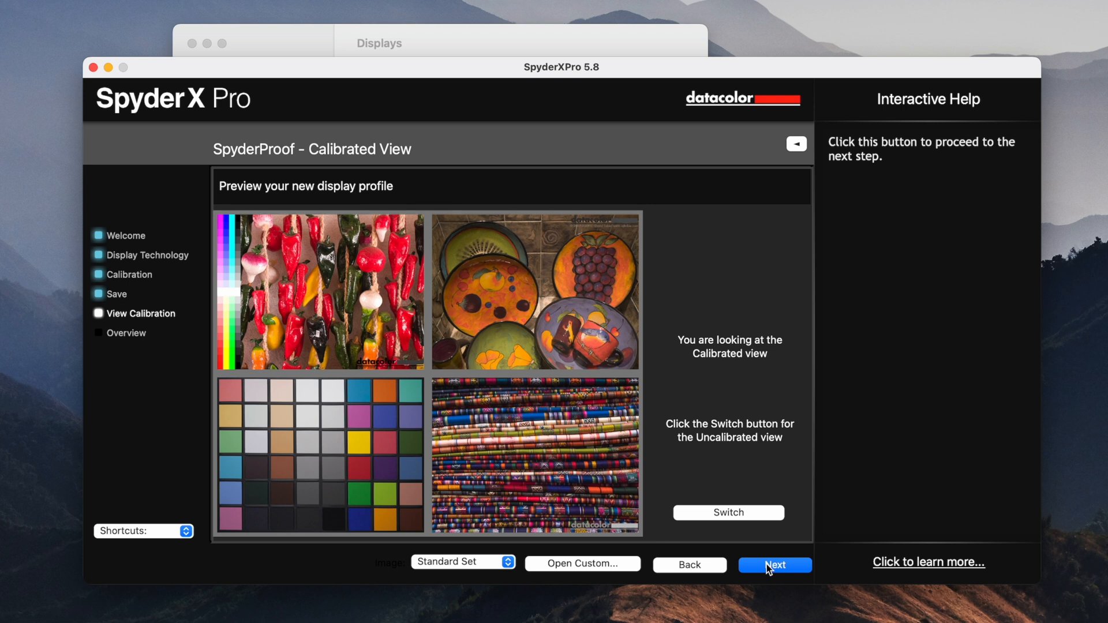
pyautogui.click(775, 565)
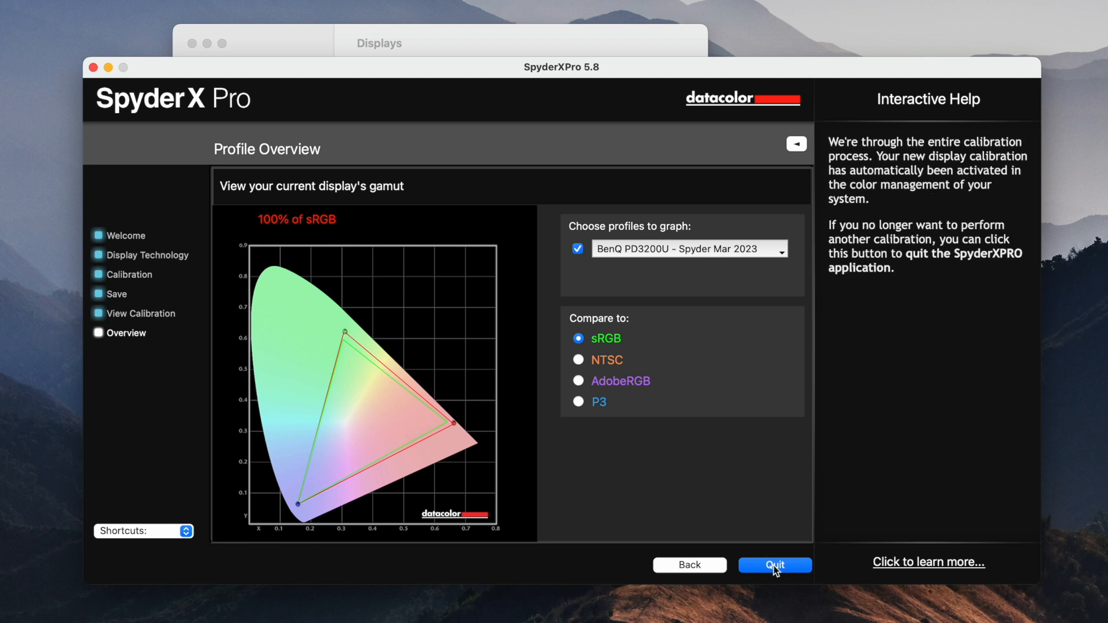
pyautogui.click(775, 565)
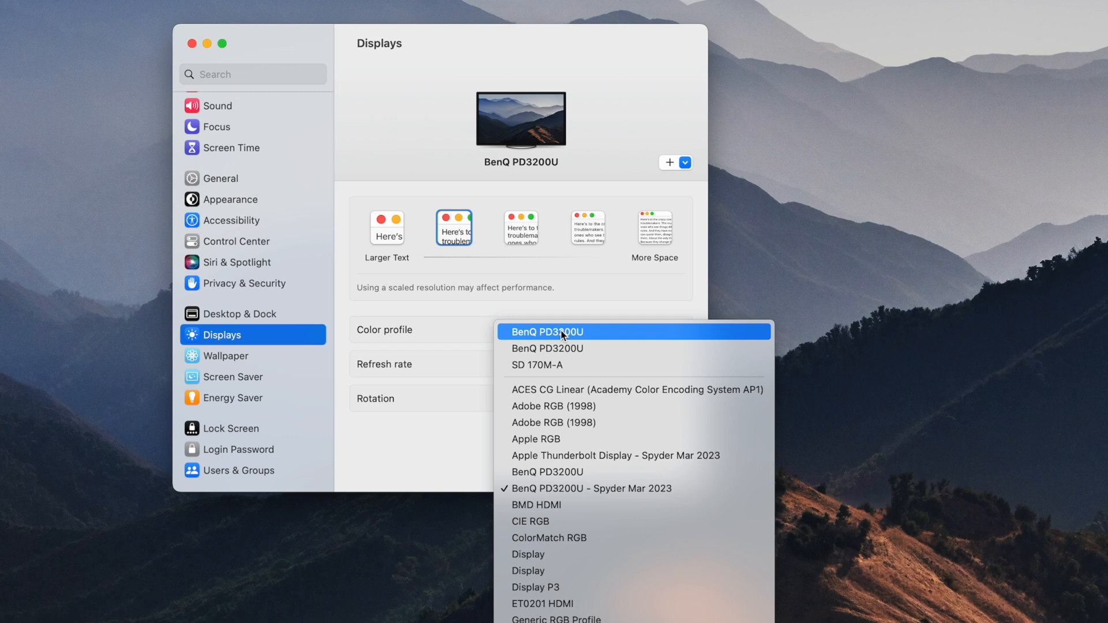
pyautogui.moveTo(641, 492)
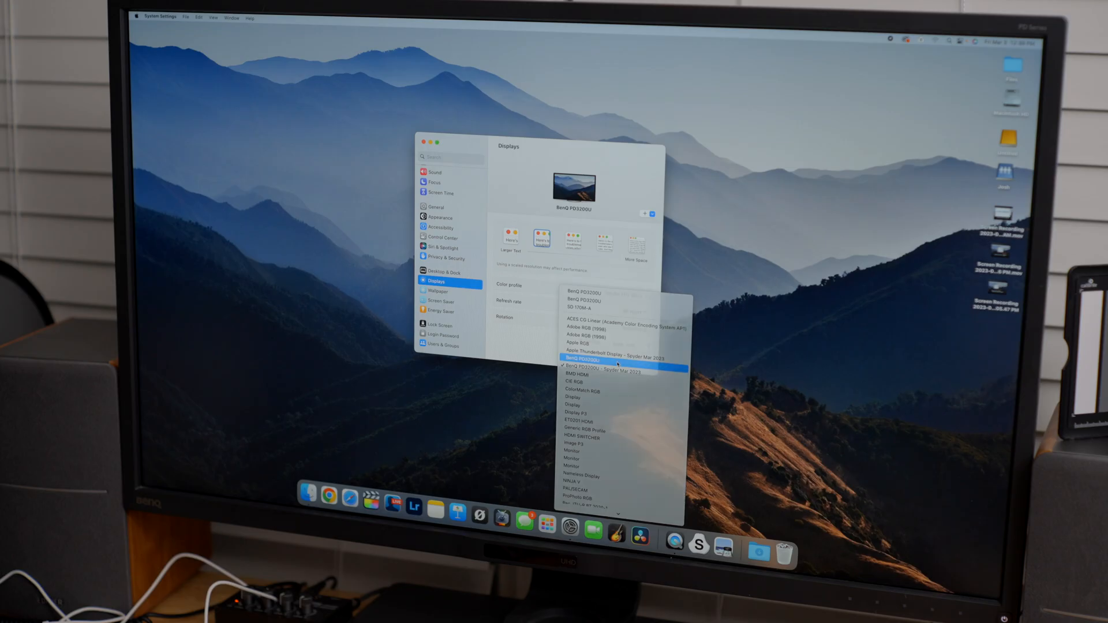
# Step: Select 'BenQ PD3200U - Spyder Mar 2023' in the Displays colour profile list
pyautogui.click(588, 362)
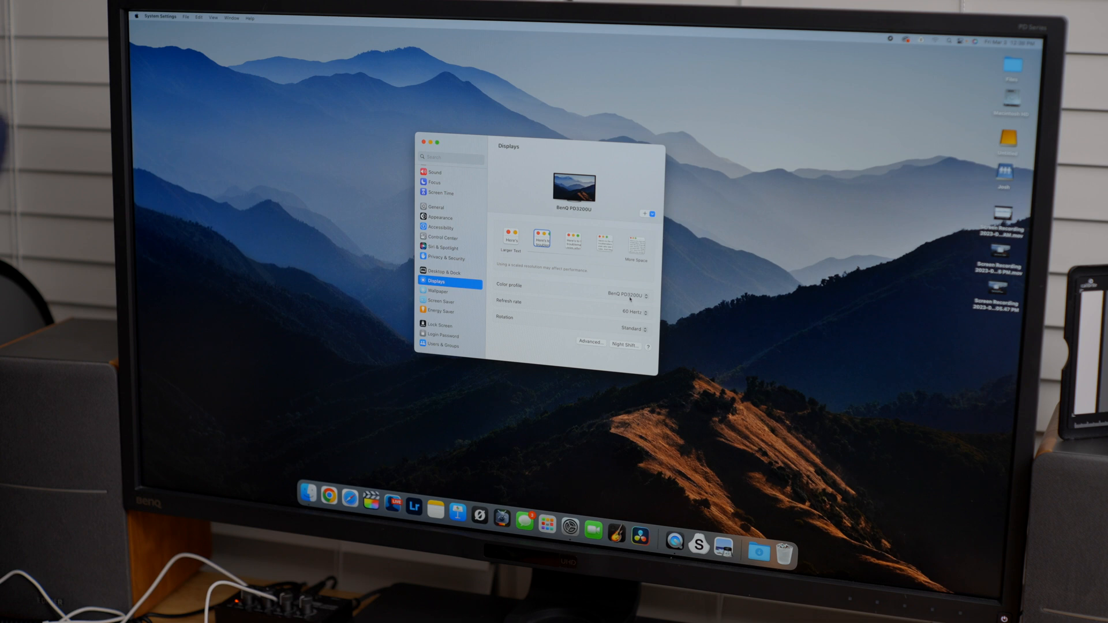